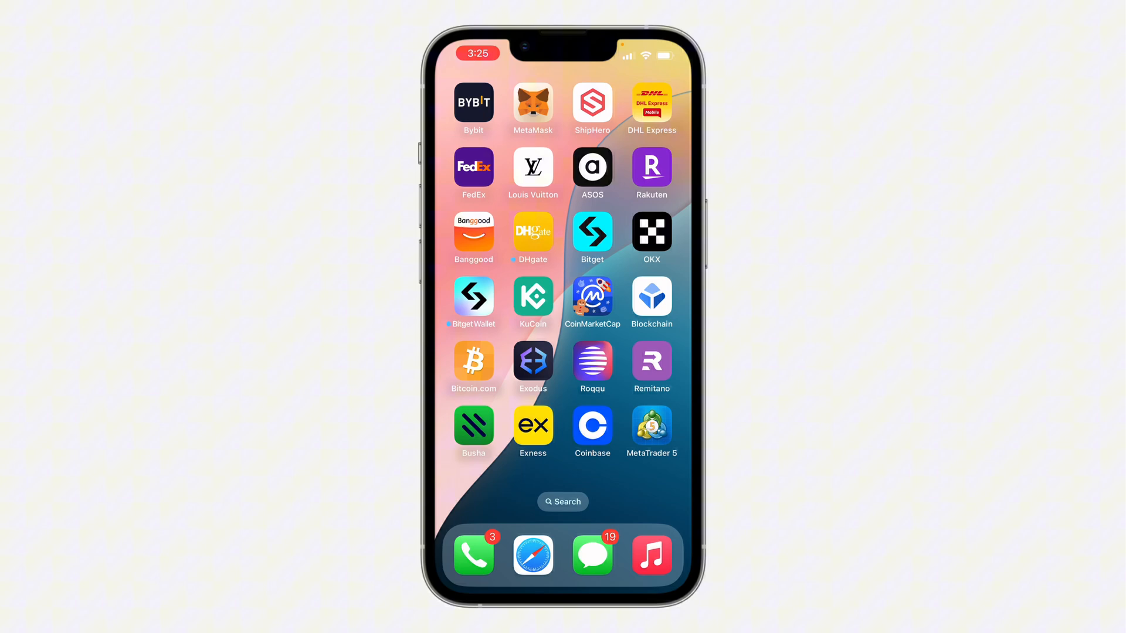
Launch the OKX app from the iOS Home Screen to reach its Exchange home page.
click(650, 237)
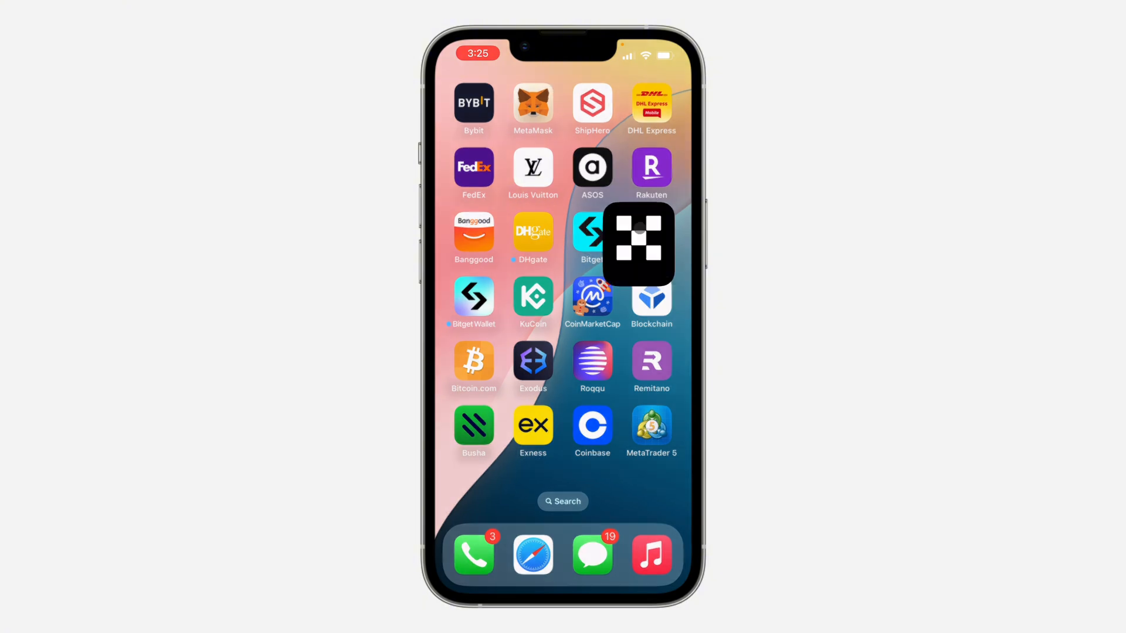
click(612, 244)
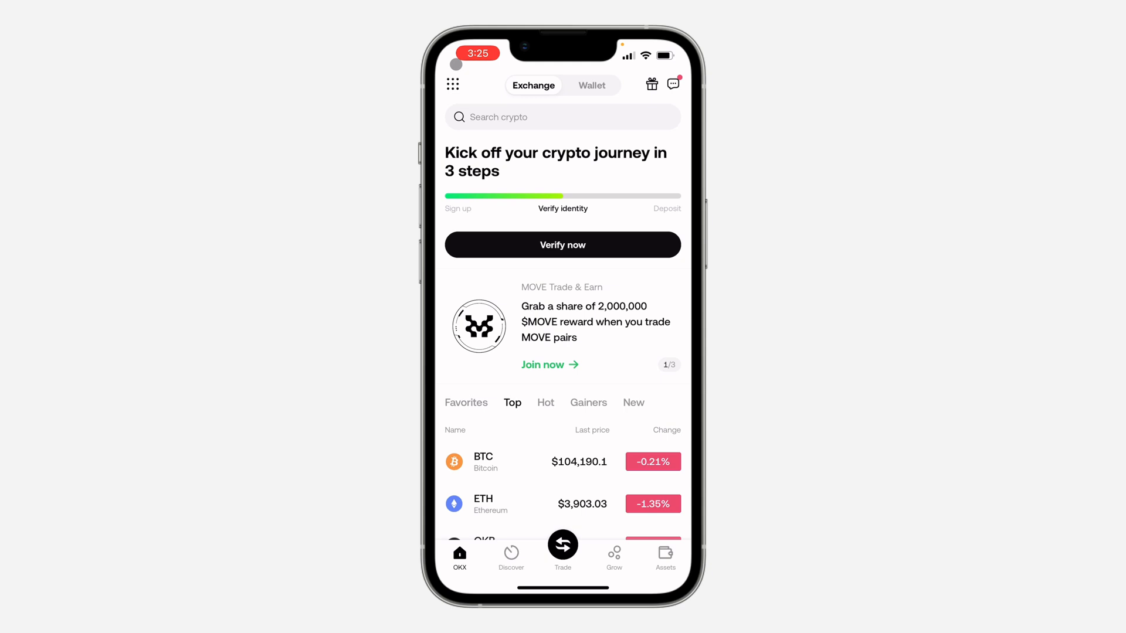
Open the profile menu's User Center on the Security tab.
click(453, 84)
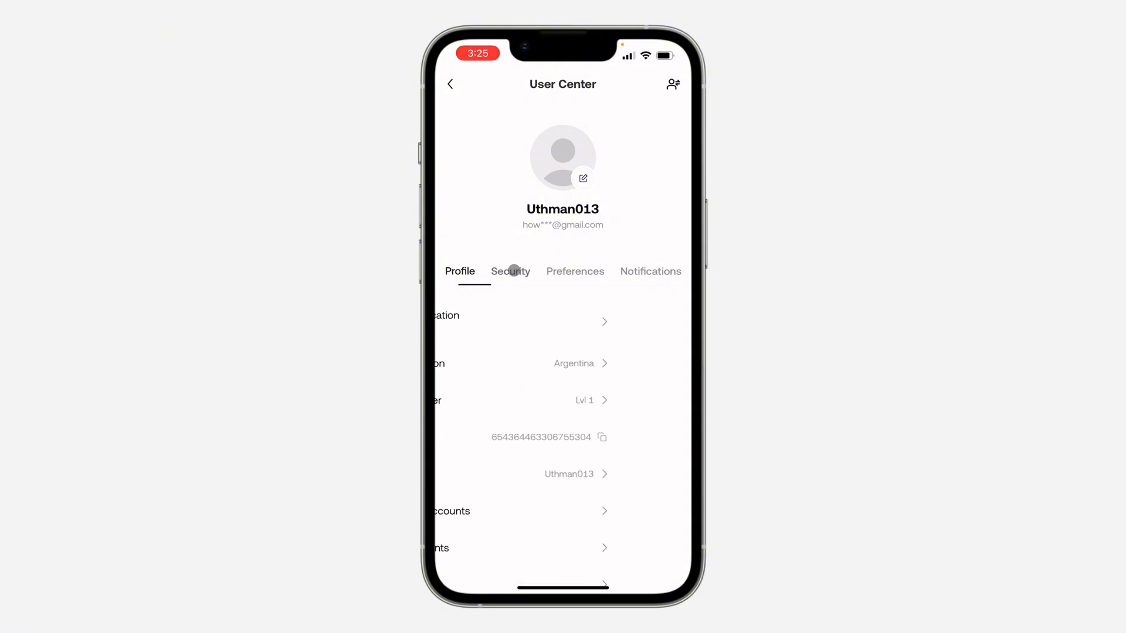
click(510, 271)
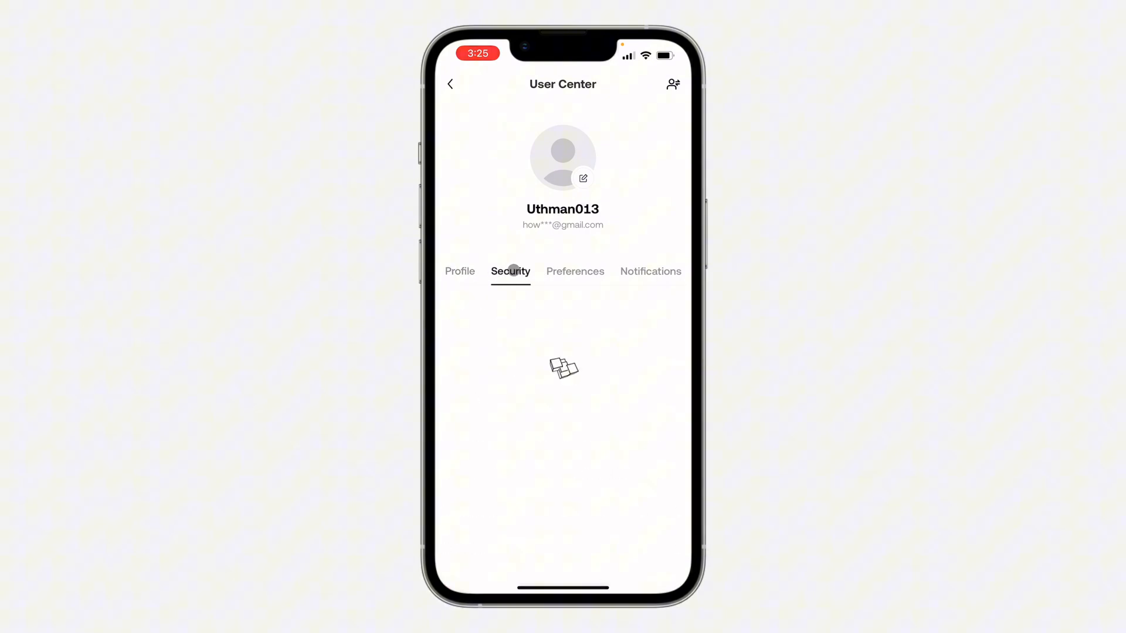
click(509, 271)
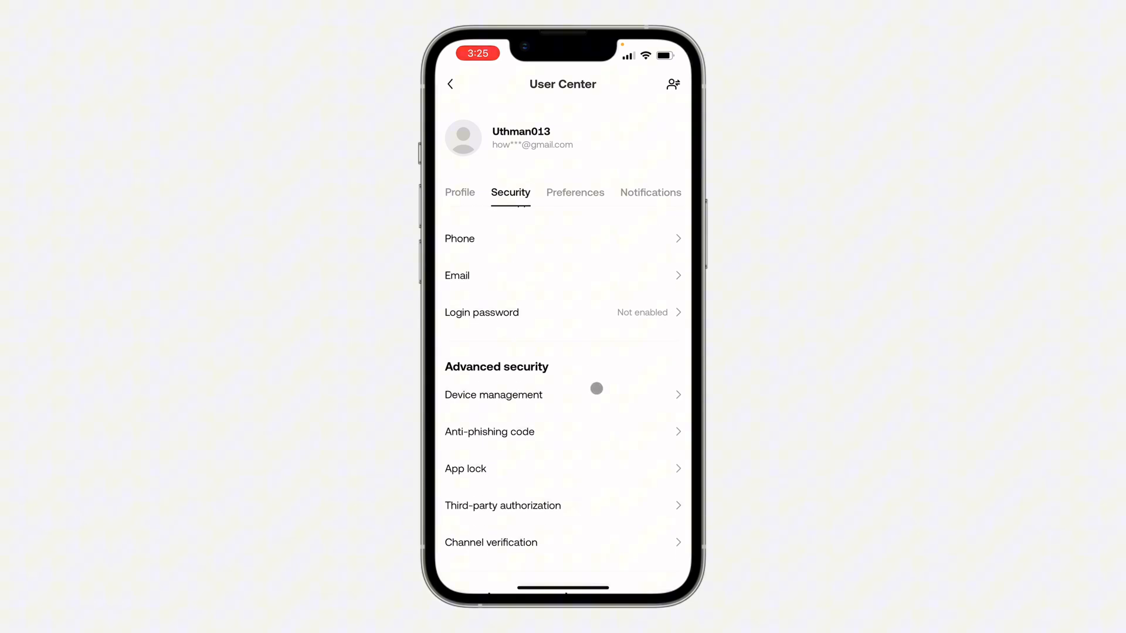
Open Device management to list the iPhone (iOS) and Safari 18.1.1 (OS X) sessions.
click(493, 394)
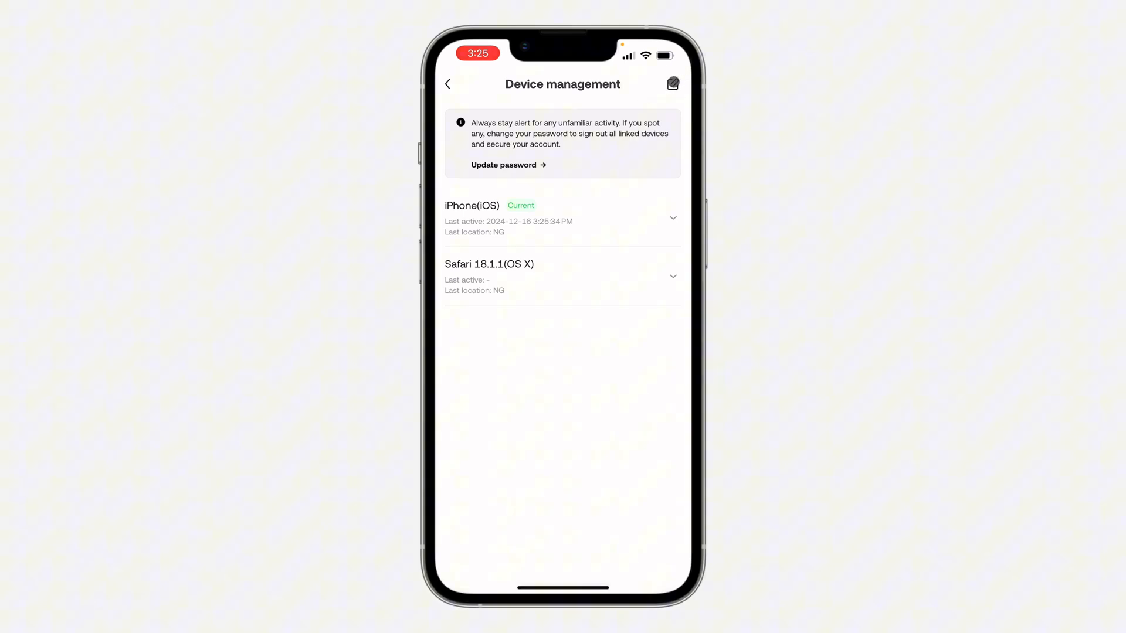
Select only the Safari device for removal, cancel, and go back to the account menu.
click(671, 83)
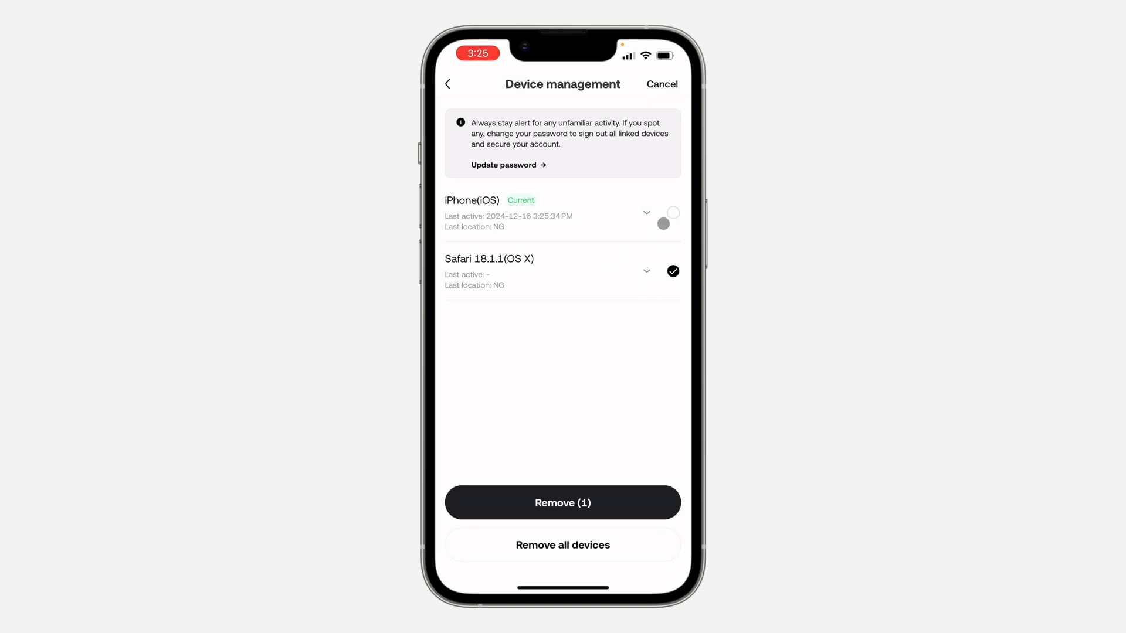
click(673, 213)
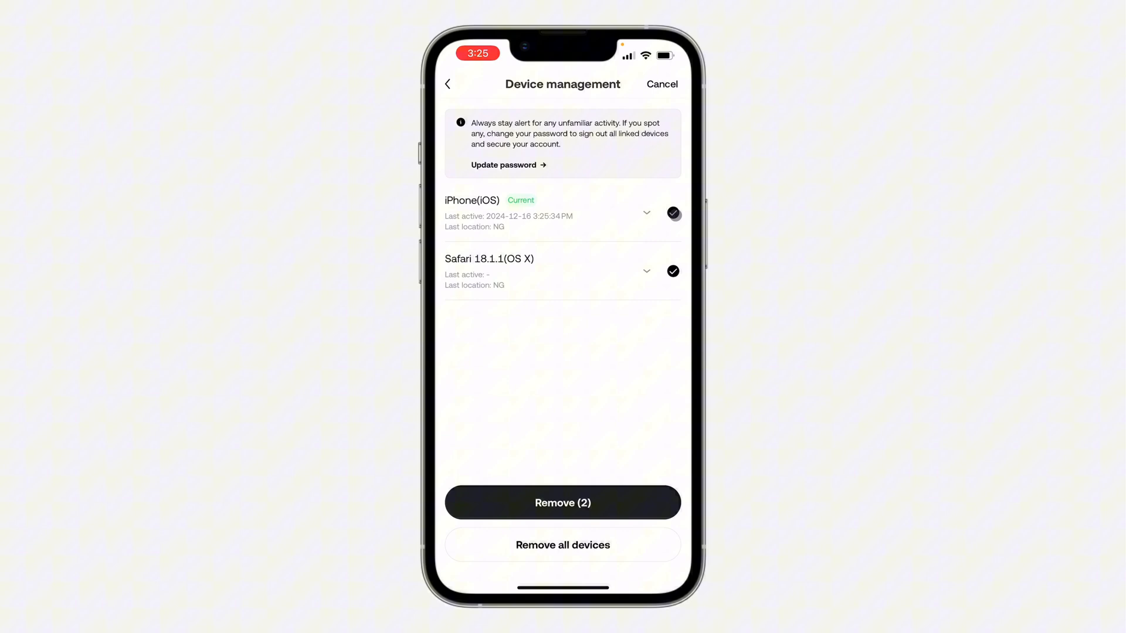
click(562, 544)
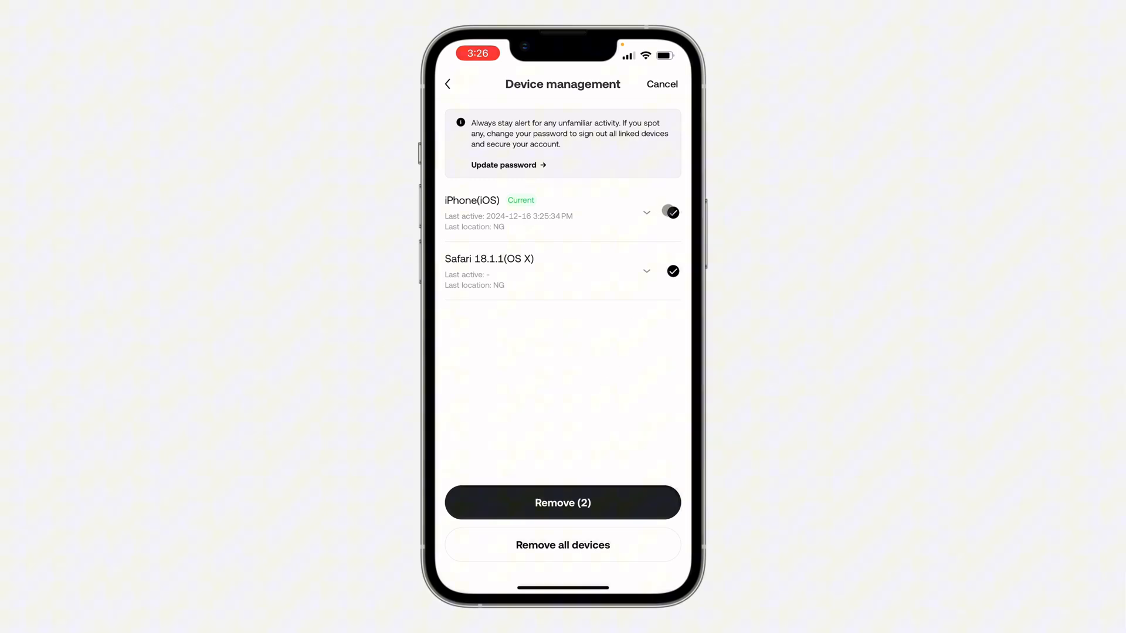
click(671, 212)
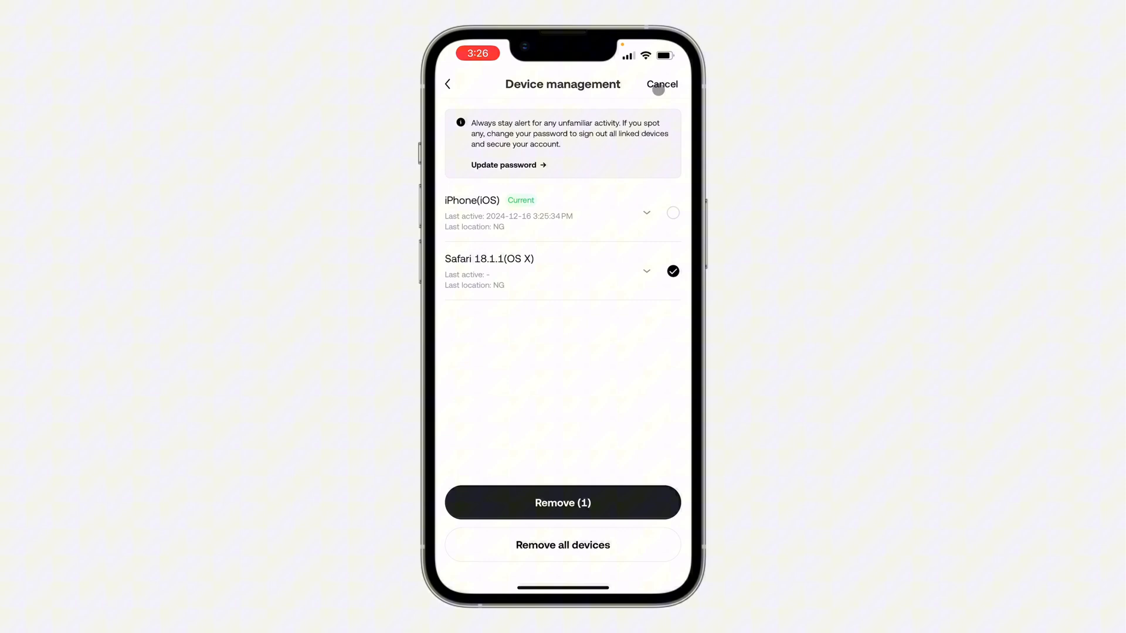
click(661, 84)
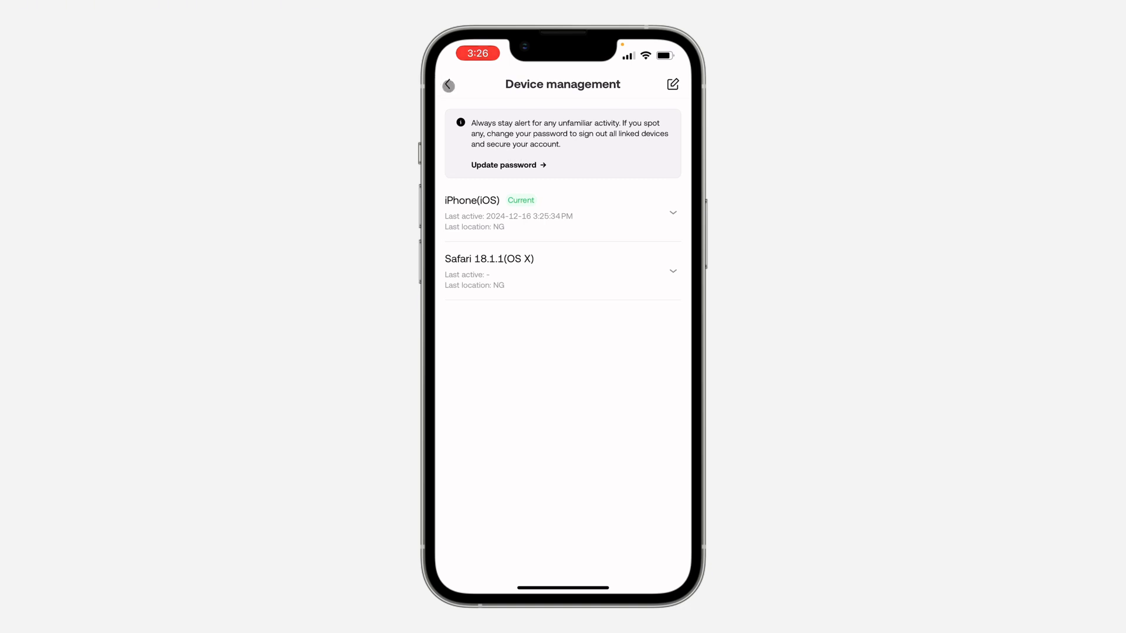
click(448, 84)
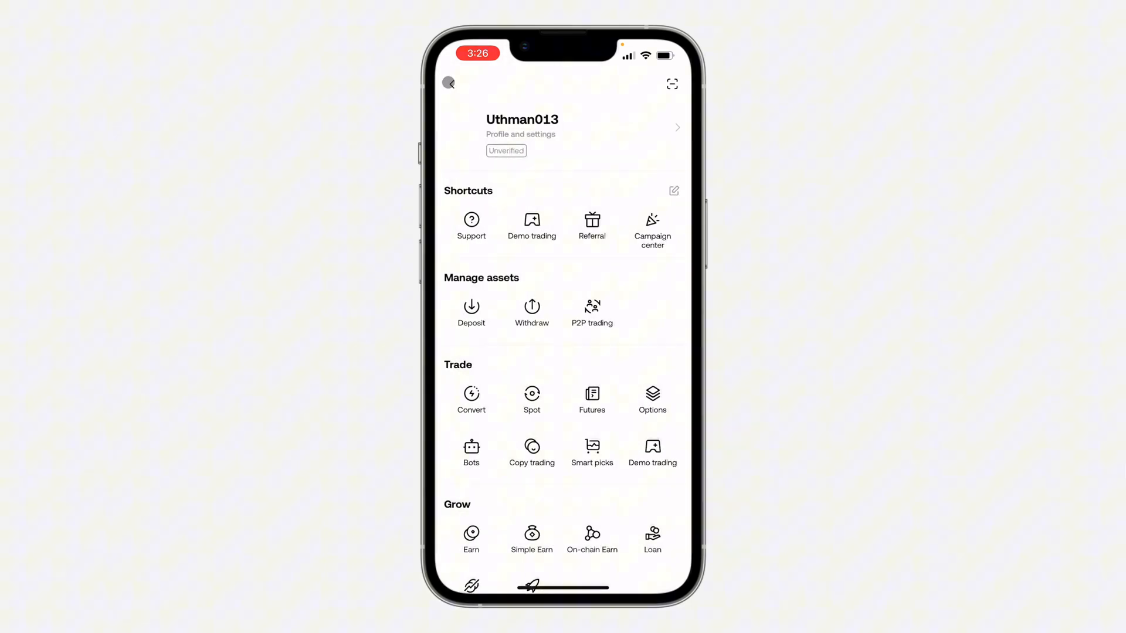